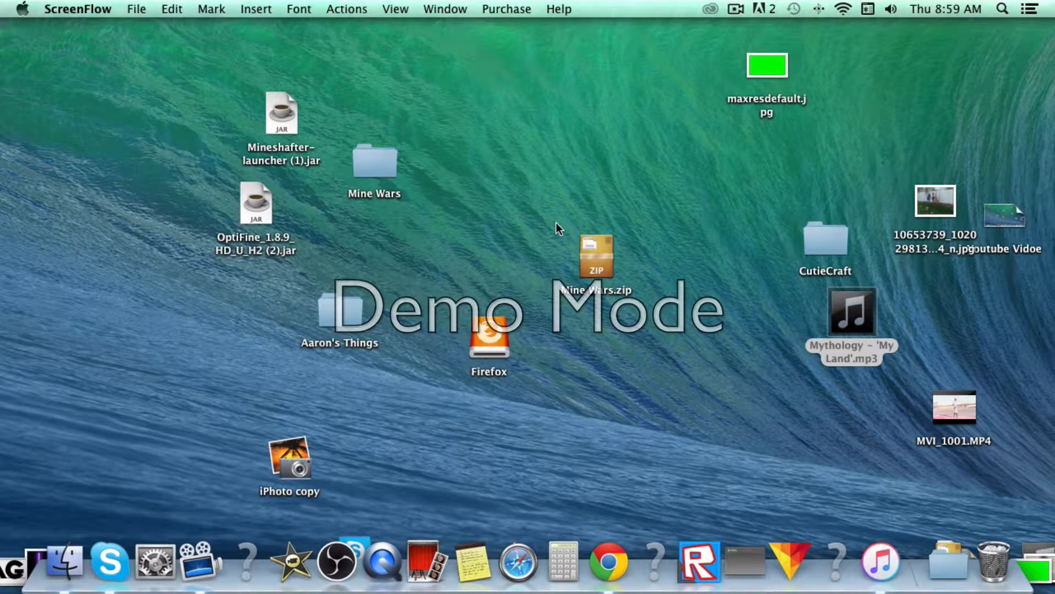
mouse_move(528, 182)
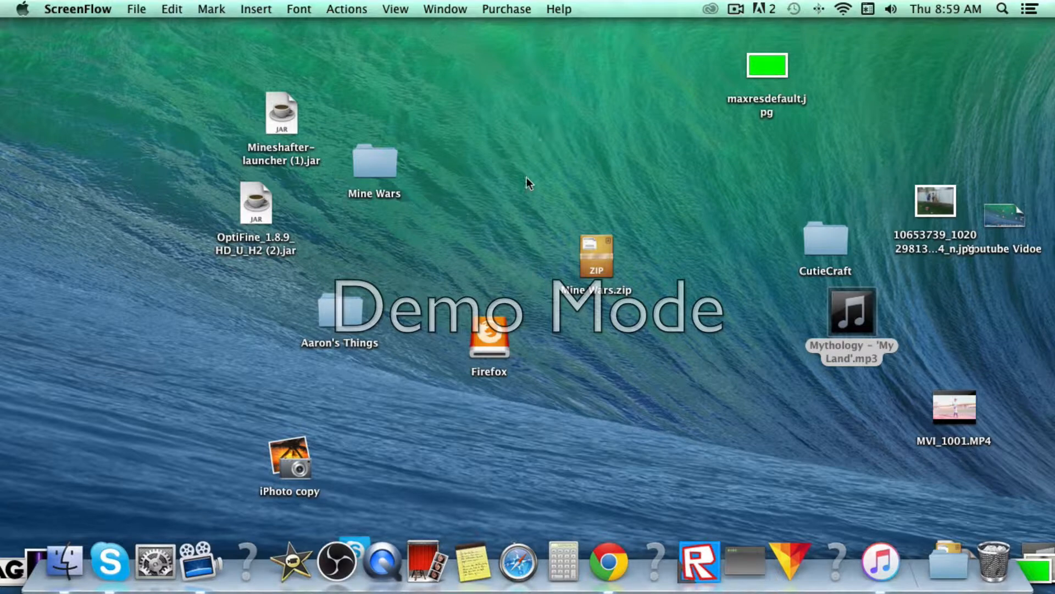
mouse_move(671, 243)
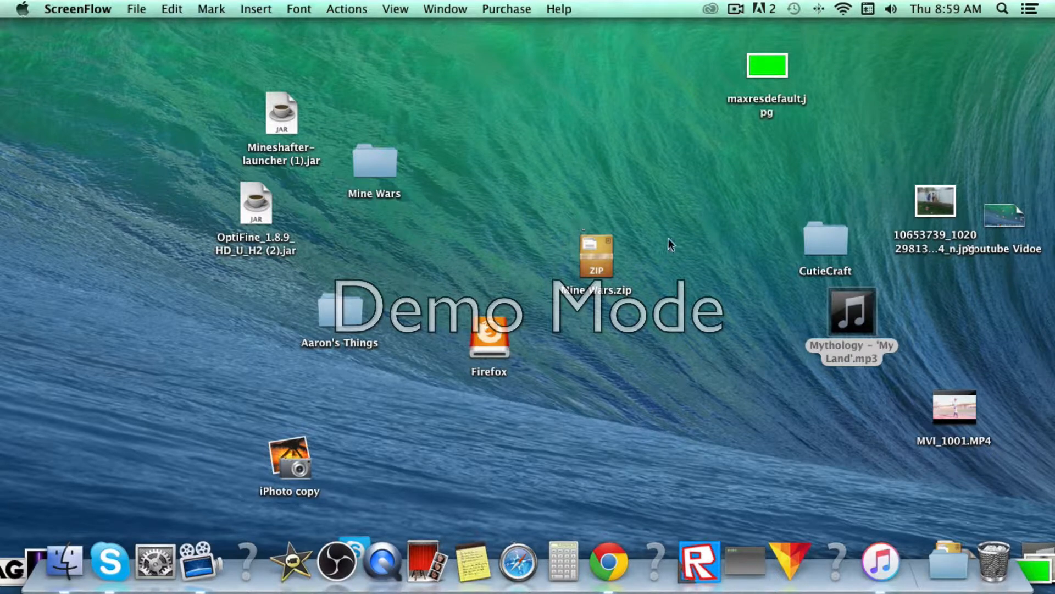
mouse_move(656, 198)
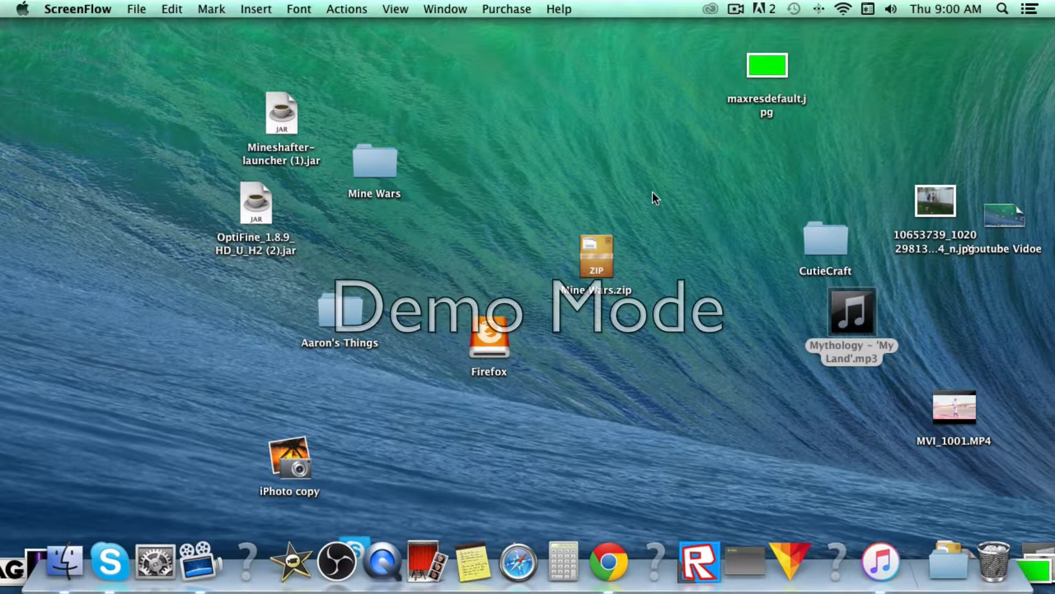
mouse_move(581, 233)
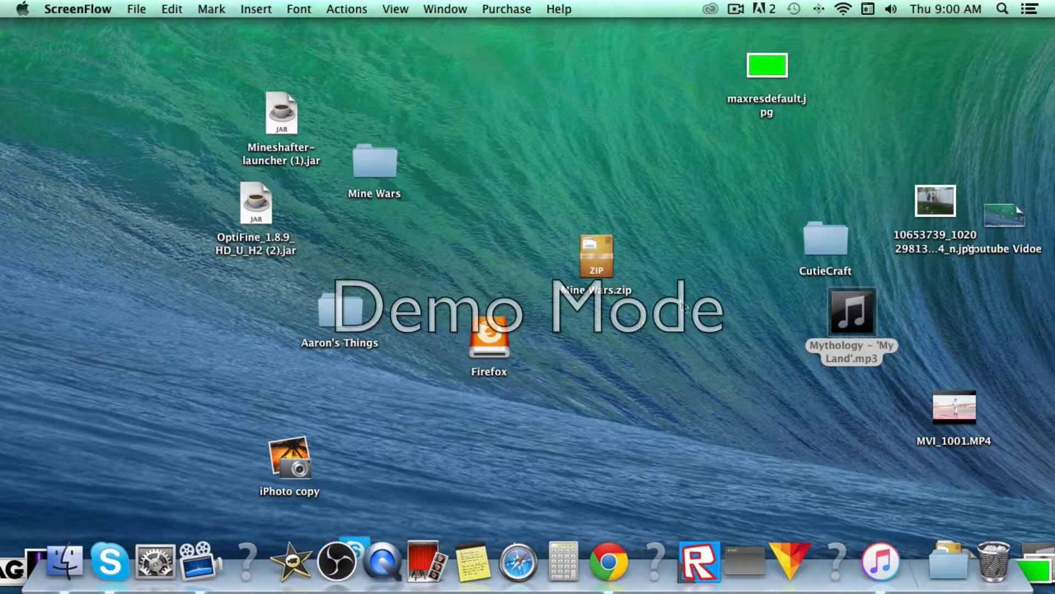
mouse_move(773, 171)
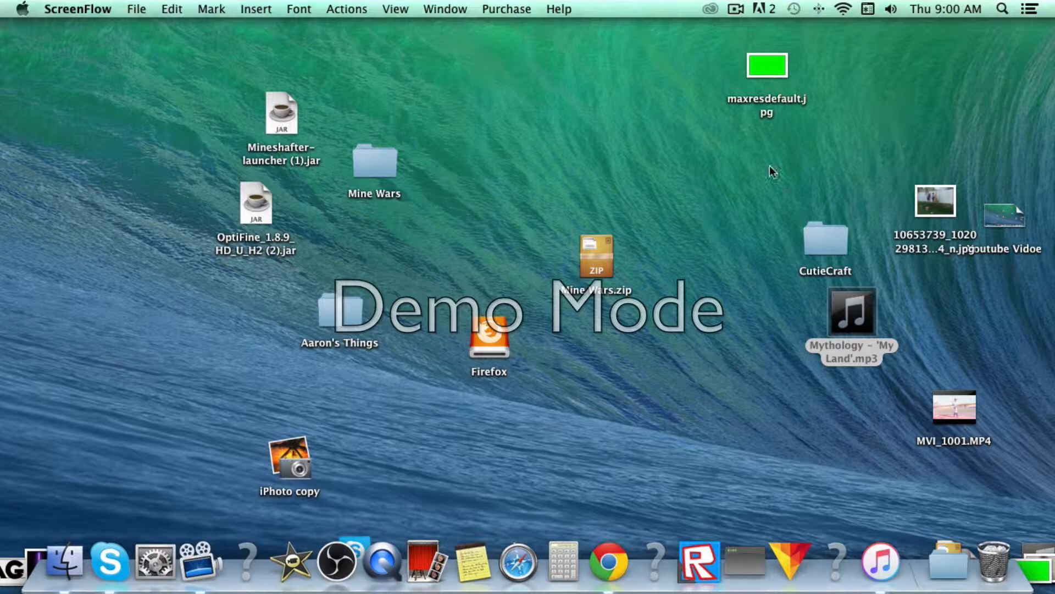
mouse_move(687, 298)
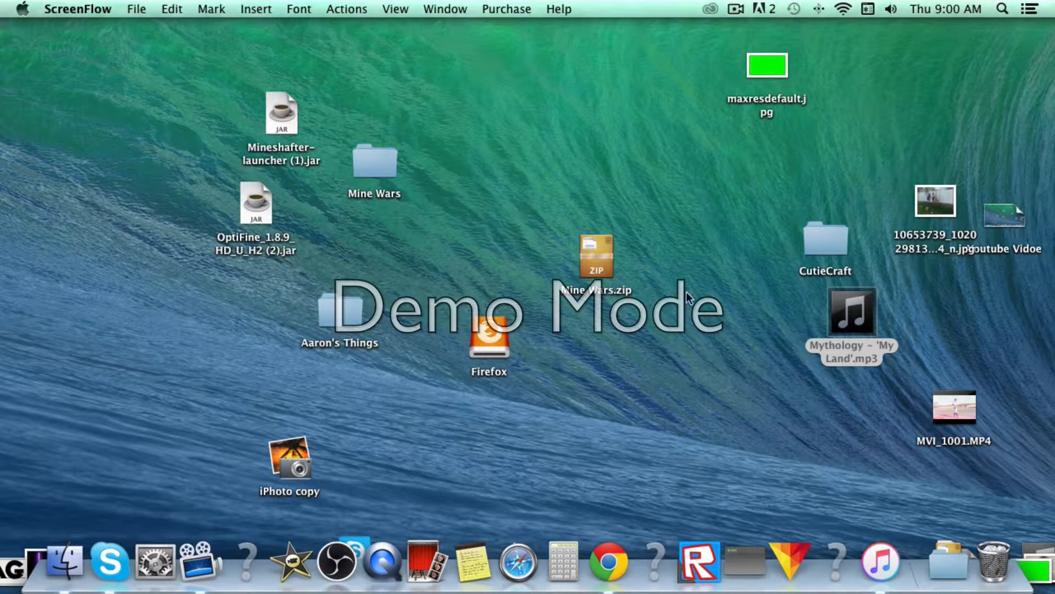
mouse_move(528, 218)
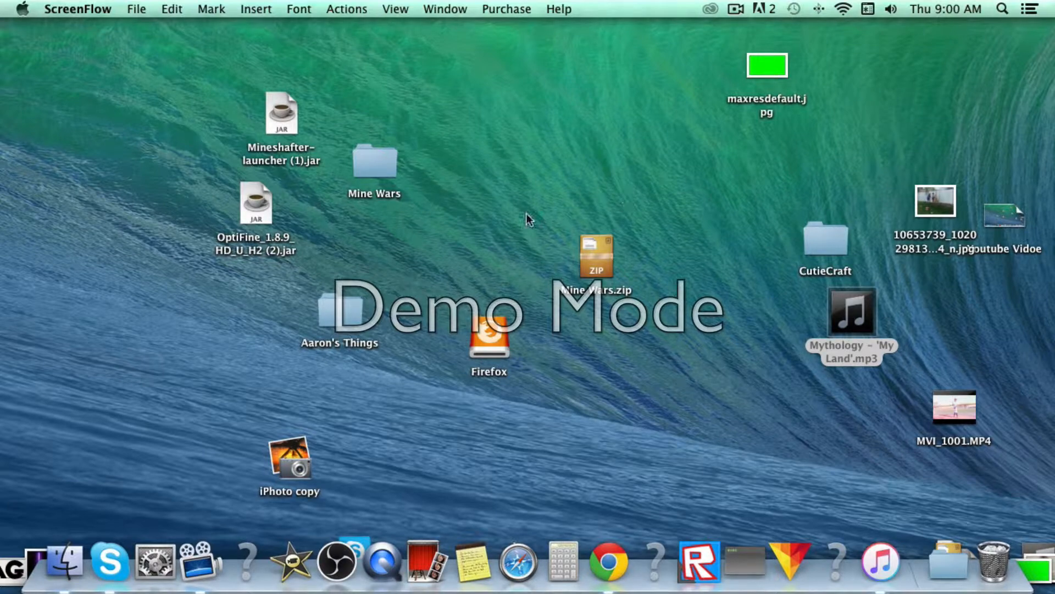
mouse_move(534, 228)
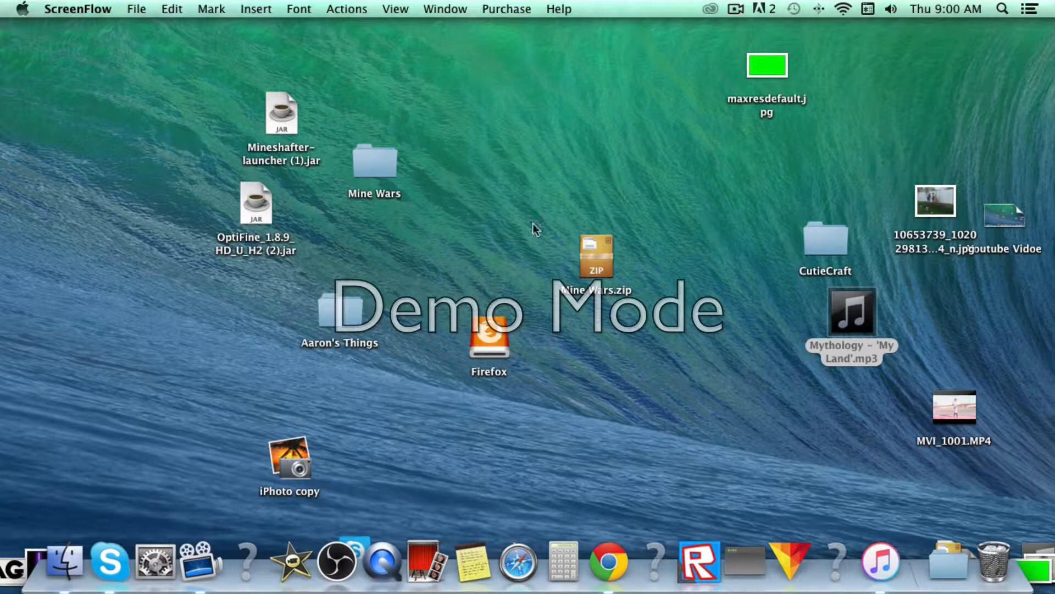
mouse_move(628, 248)
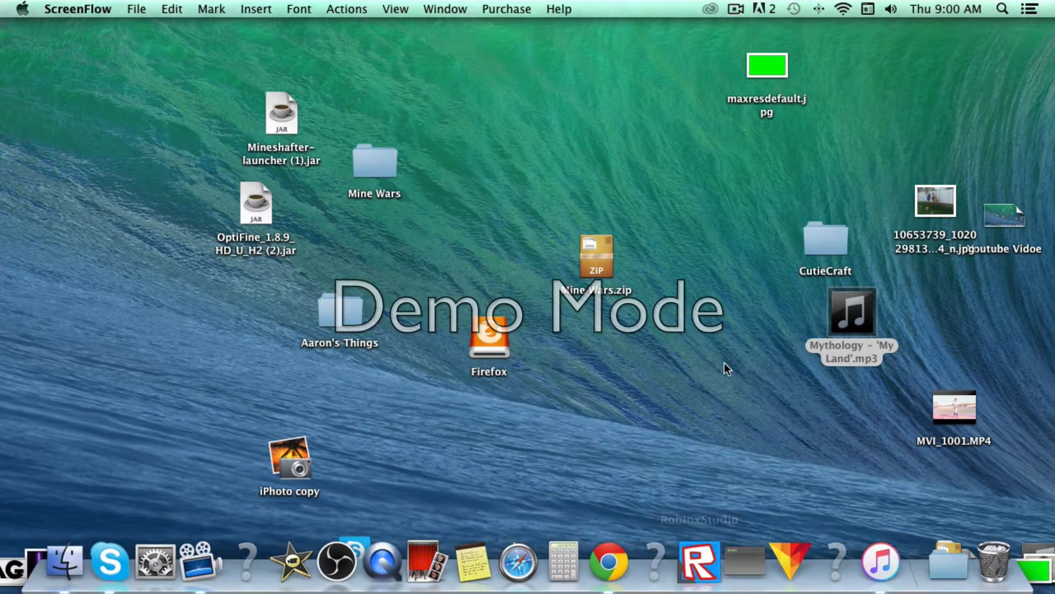
- Launch Chrome, search Google for 'optifine', and open the optifine.net result
left_click(606, 560)
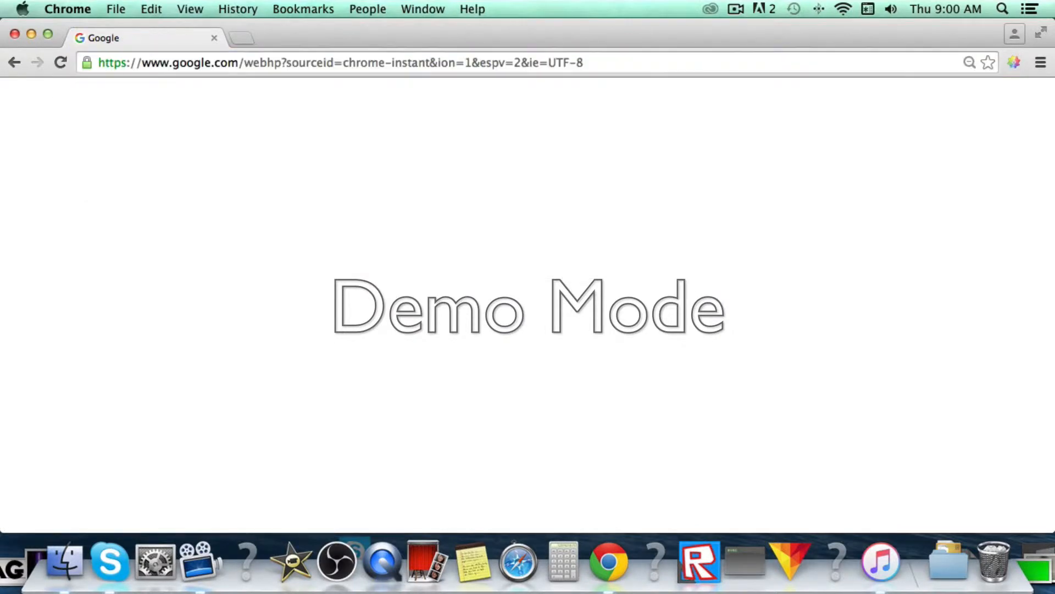
type("optifine")
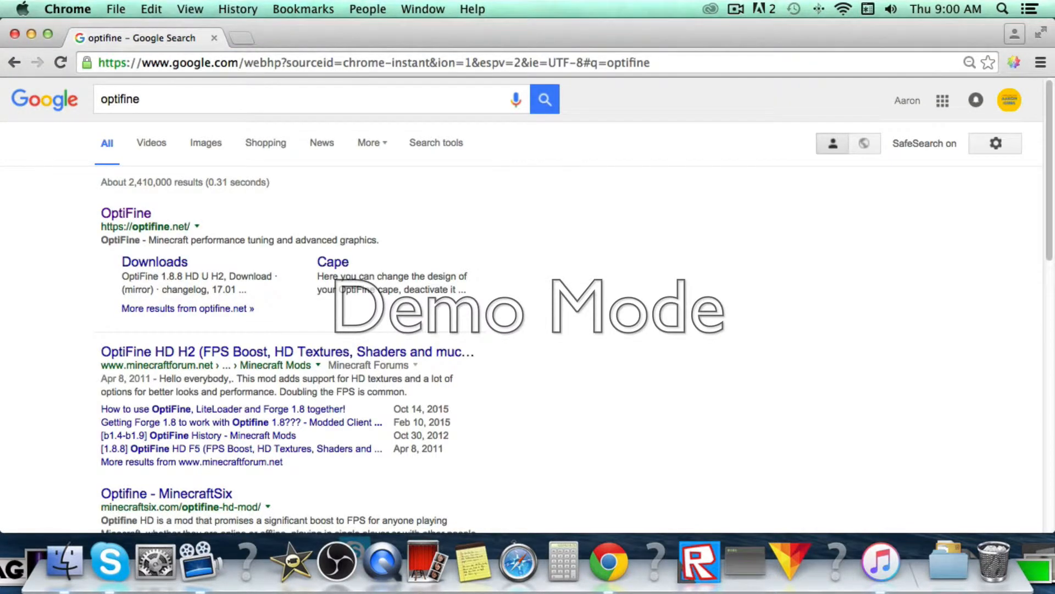
mouse_move(157, 213)
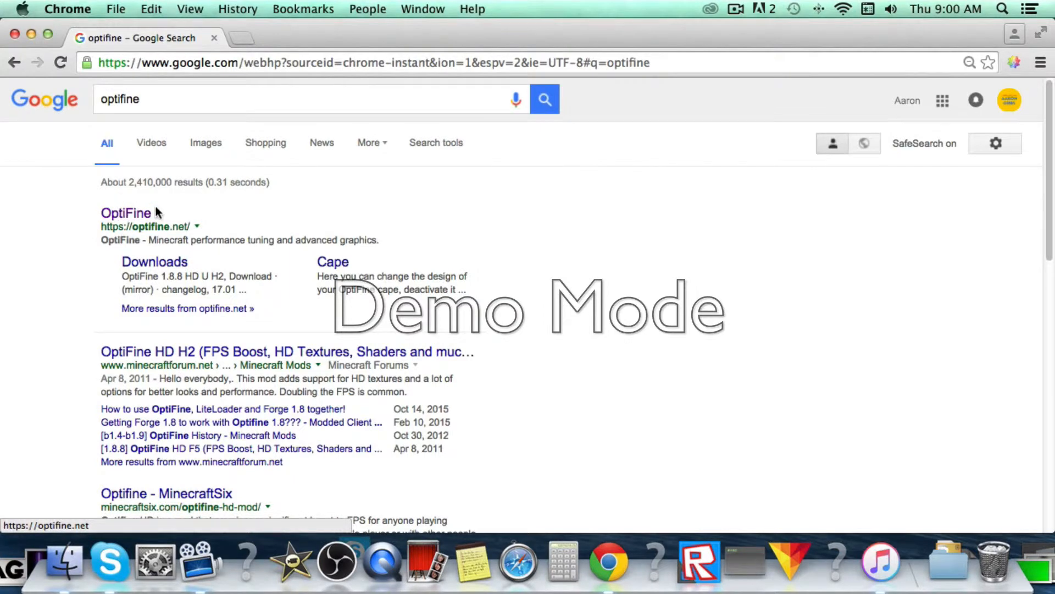
left_click(125, 213)
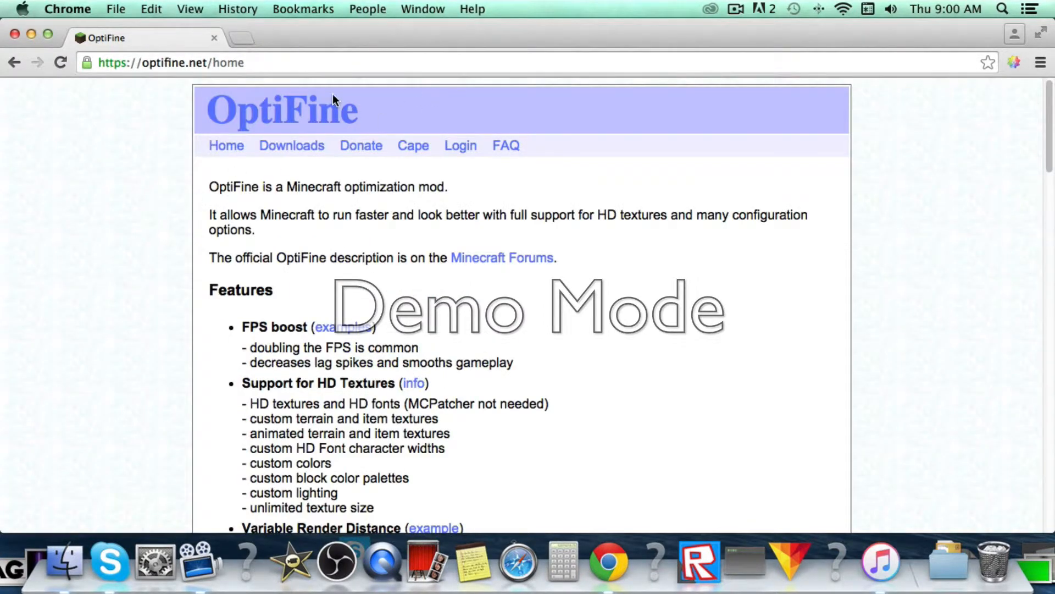
mouse_move(768, 200)
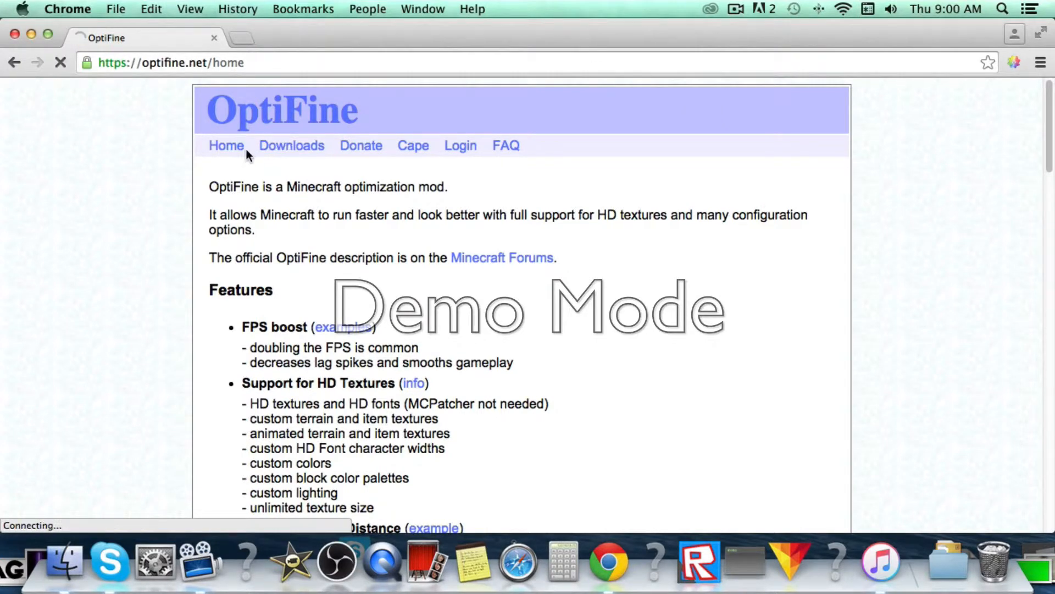
- Open OptiFine Downloads and follow the 1.8.9 HD U H3 mirror through the ad redirect
left_click(290, 145)
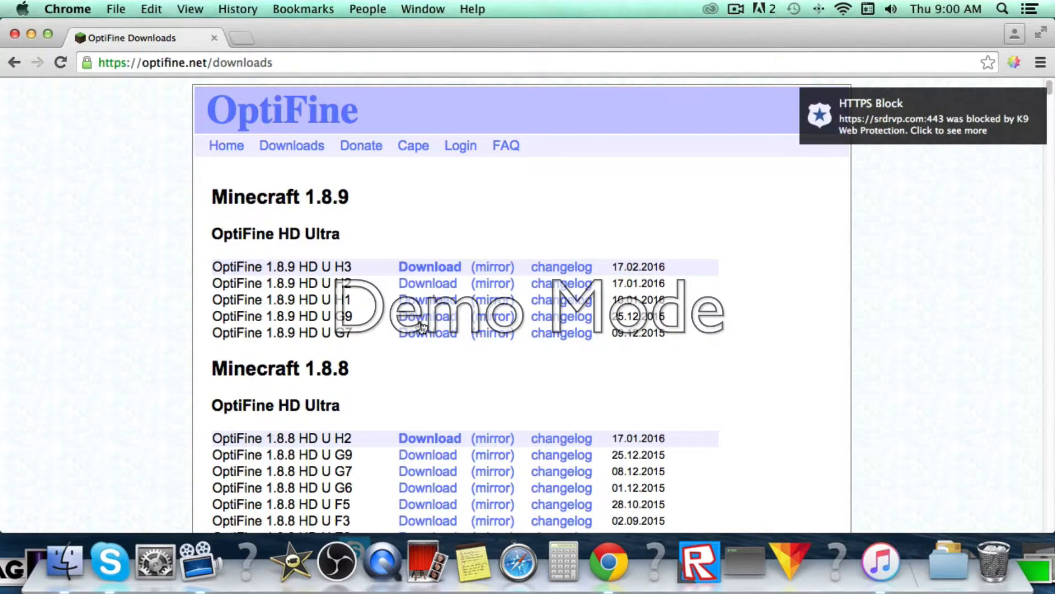
mouse_move(264, 261)
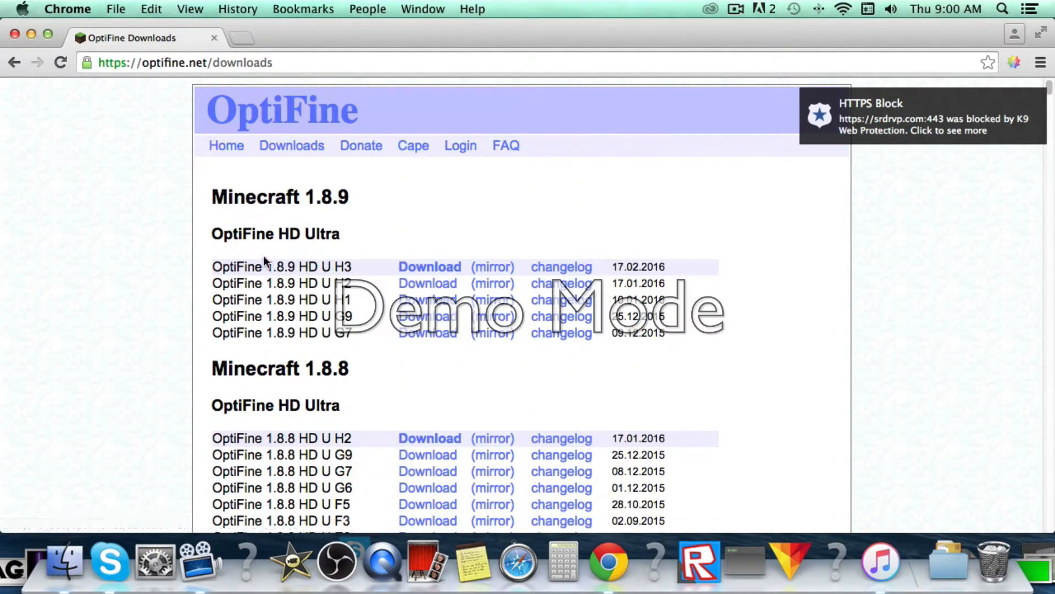
left_click(429, 266)
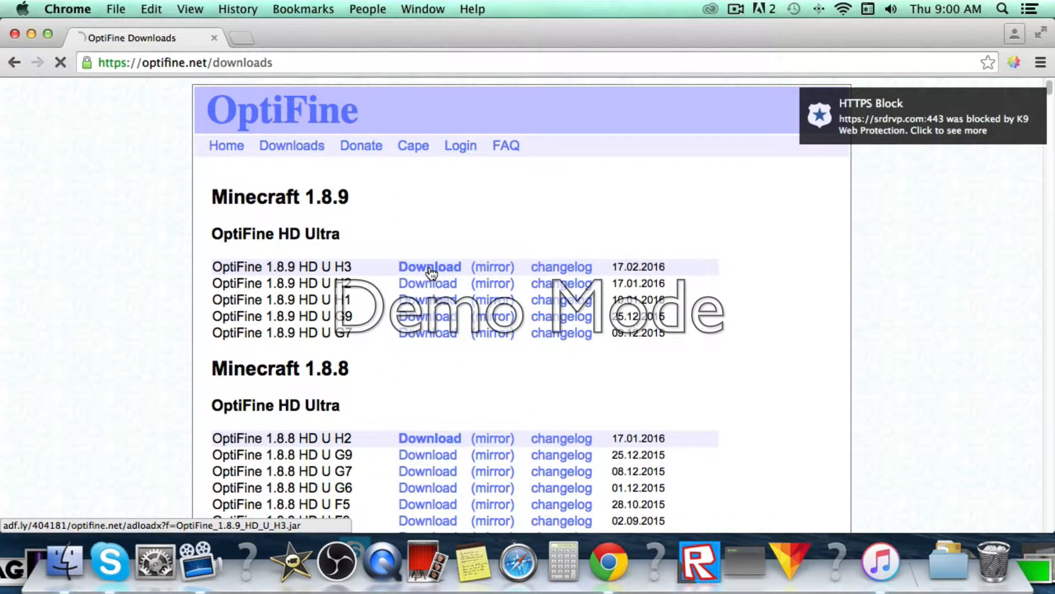
left_click(430, 266)
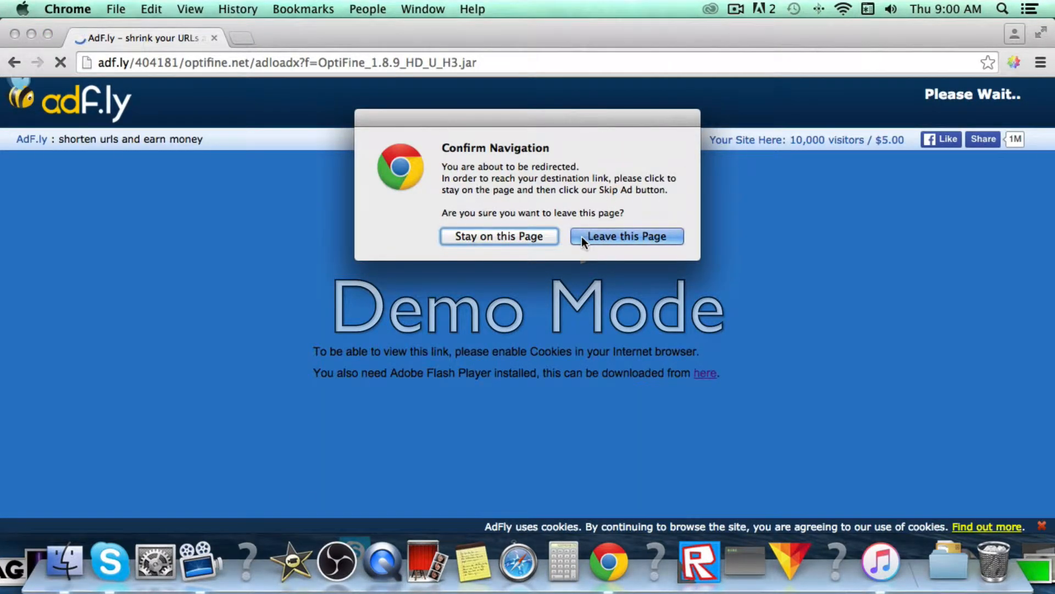
left_click(626, 236)
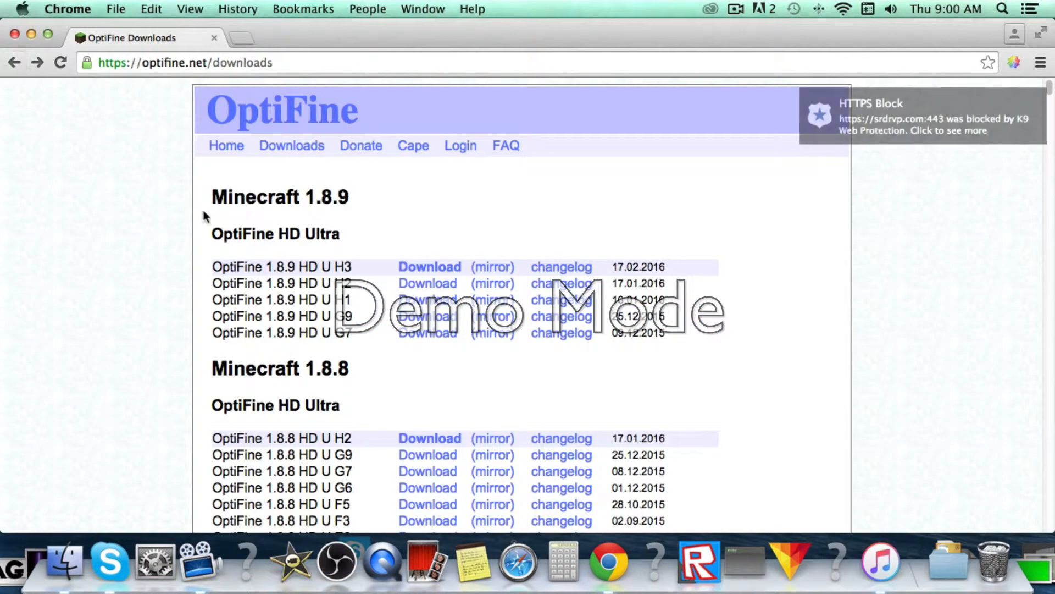
left_click(428, 266)
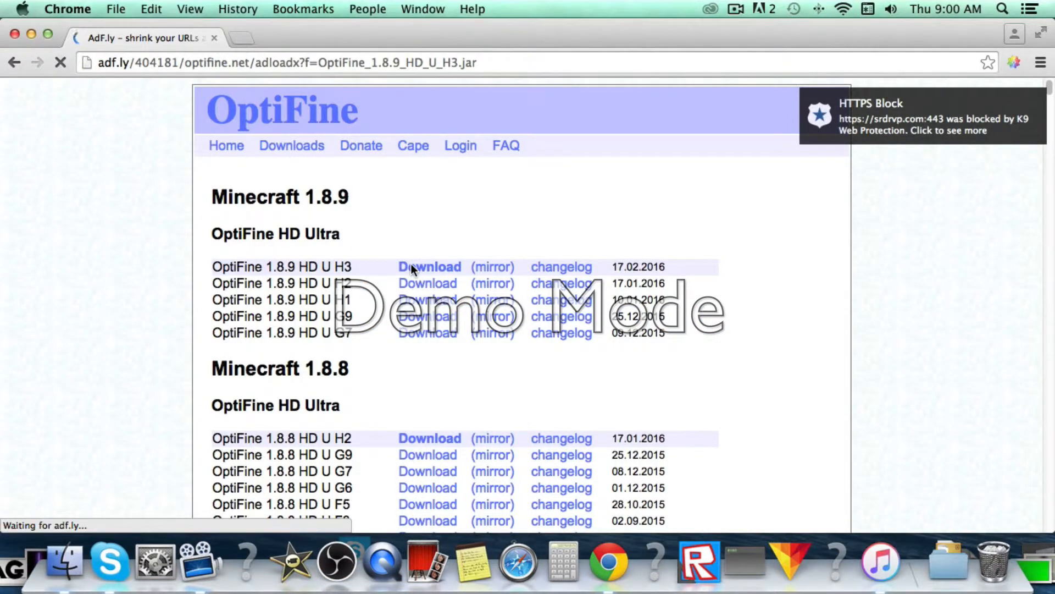
left_click(429, 266)
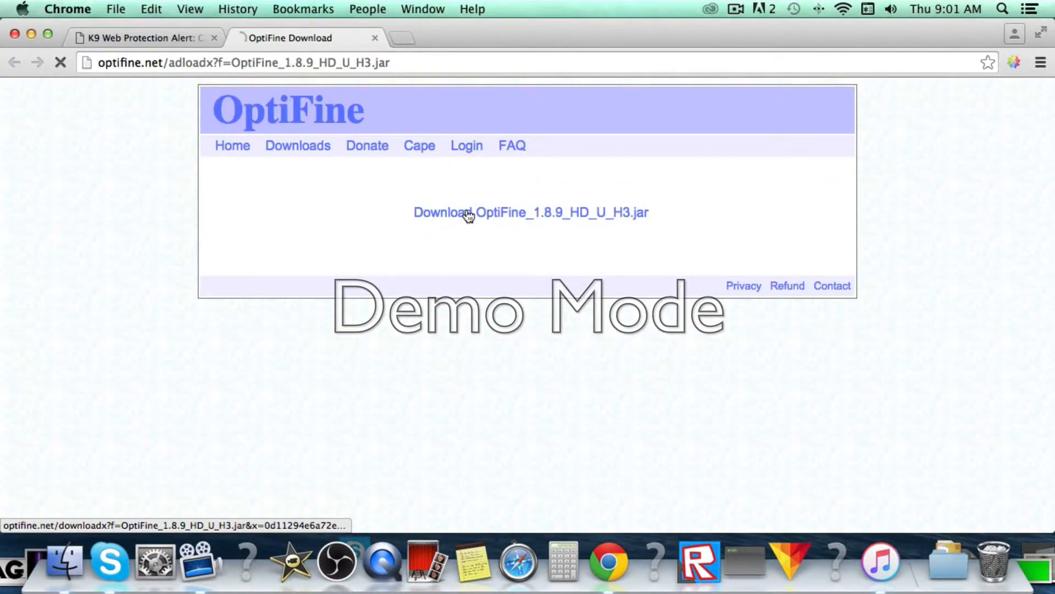
- Download and keep OptiFine_1.8.9_HD_U_H3.jar, then close Chrome
left_click(530, 212)
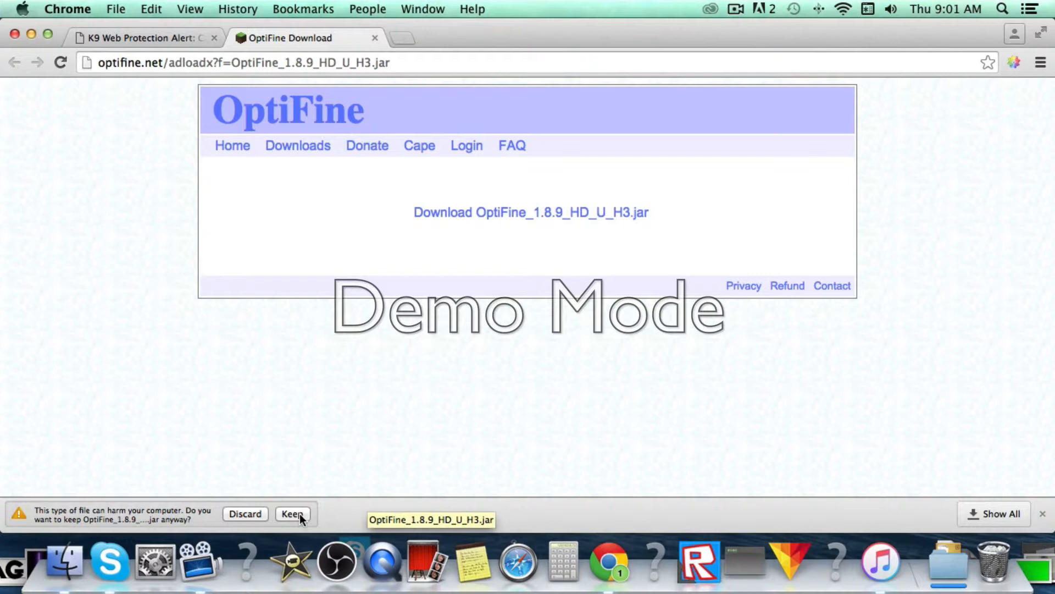
left_click(292, 513)
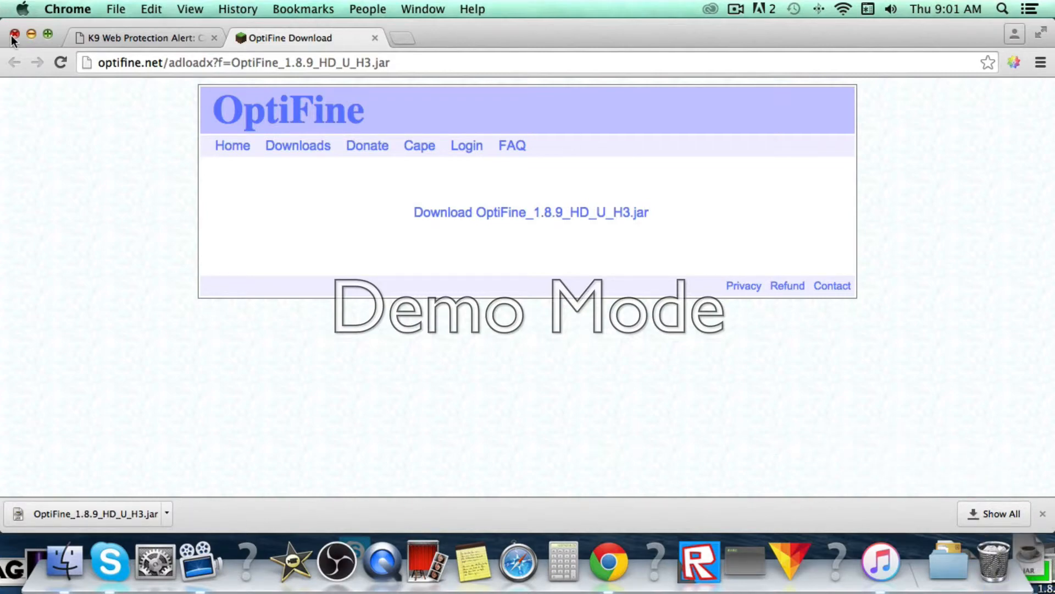
left_click(12, 34)
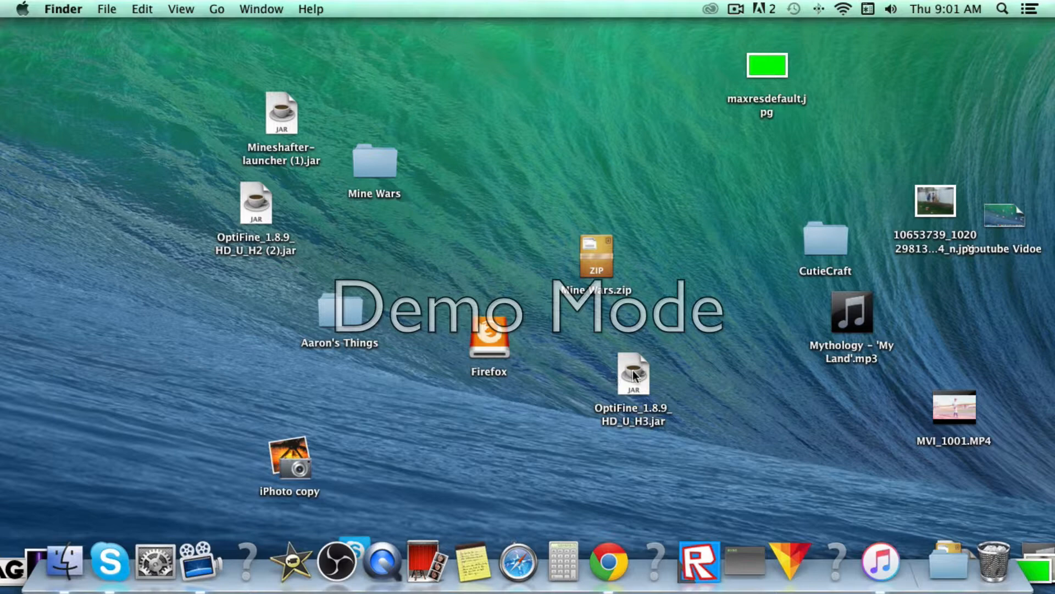
- Run the OptiFine jar installer, install, and dismiss the success message
left_click(633, 374)
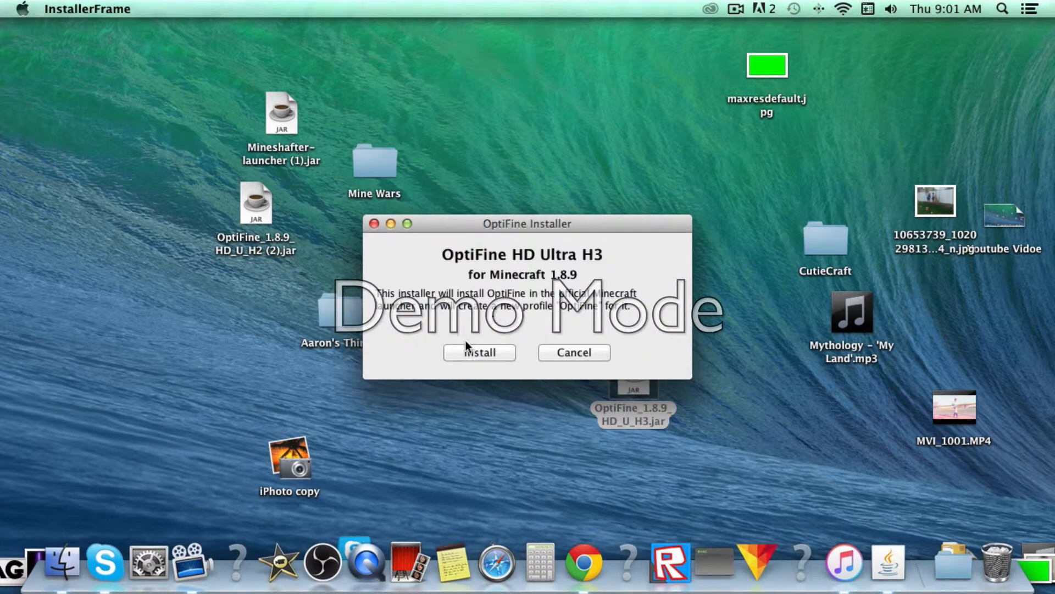
left_click(480, 352)
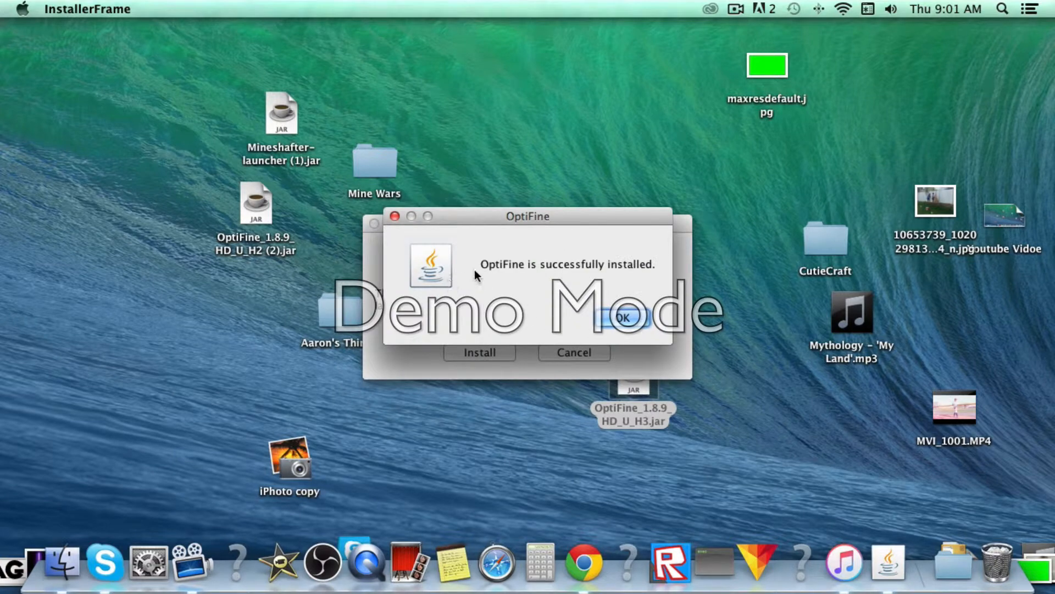
mouse_move(625, 317)
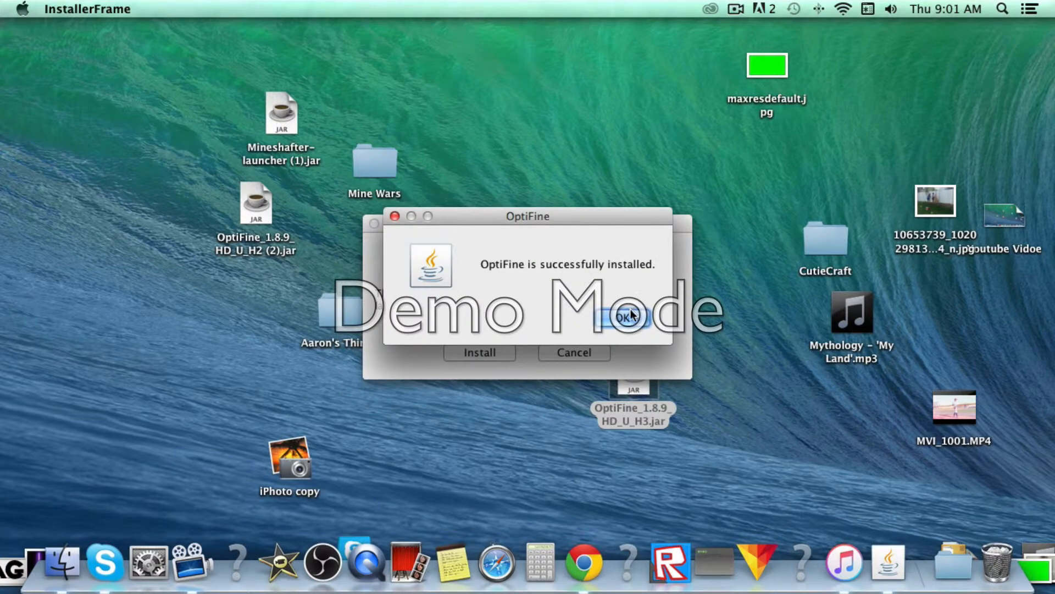
left_click(624, 317)
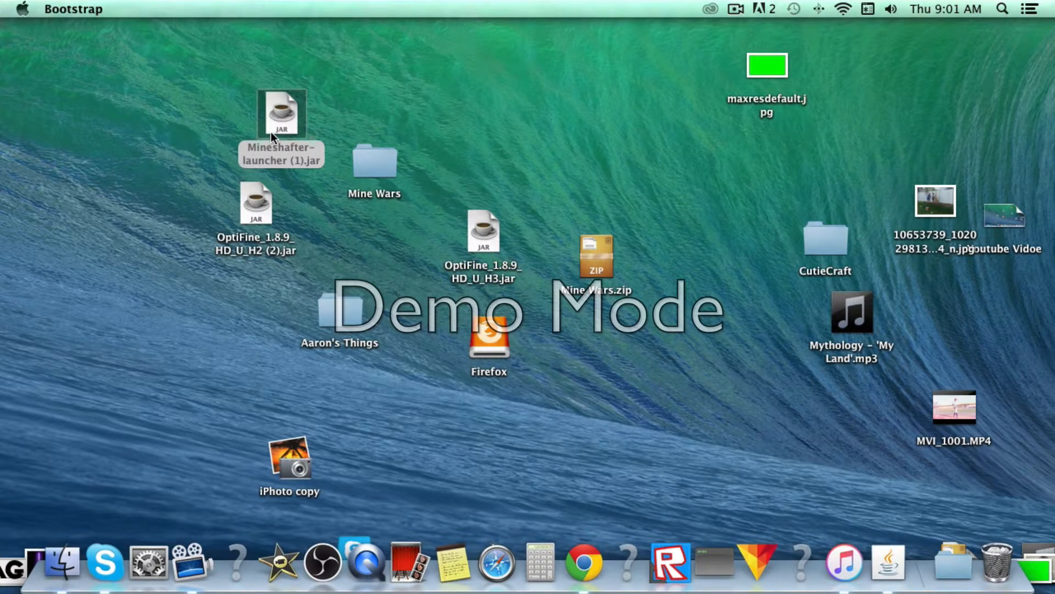
mouse_move(279, 138)
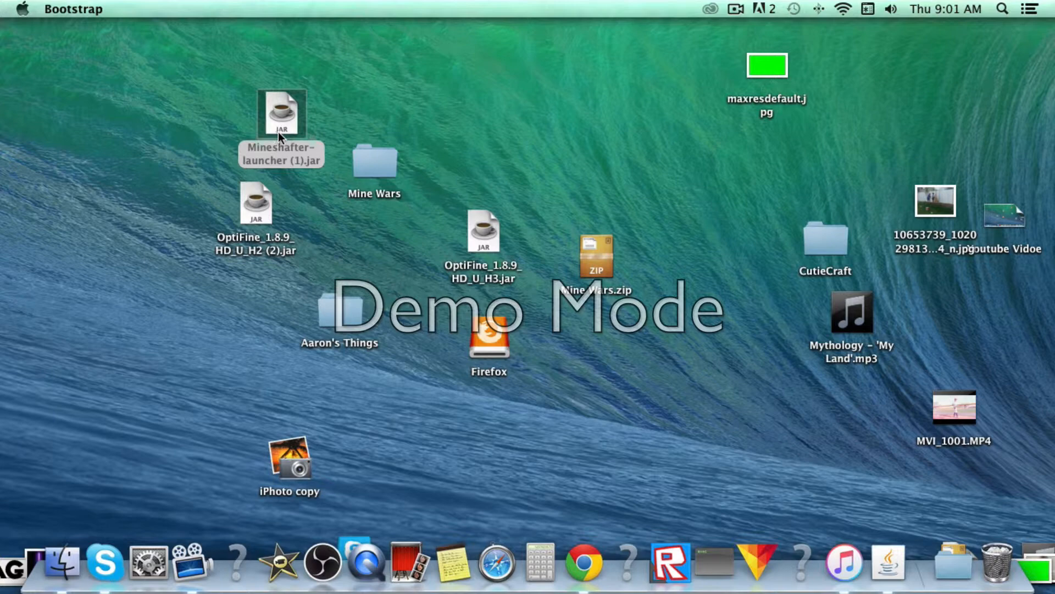
- Start the Minecraft Launcher and open Edit Profile for the OptiFine profile
double_click(280, 113)
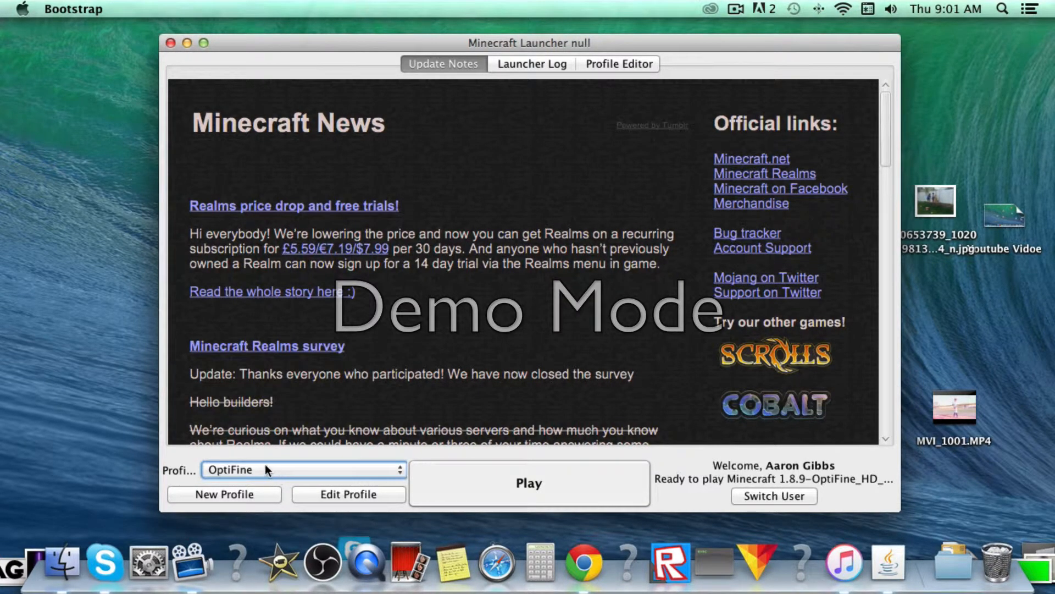
mouse_move(741, 511)
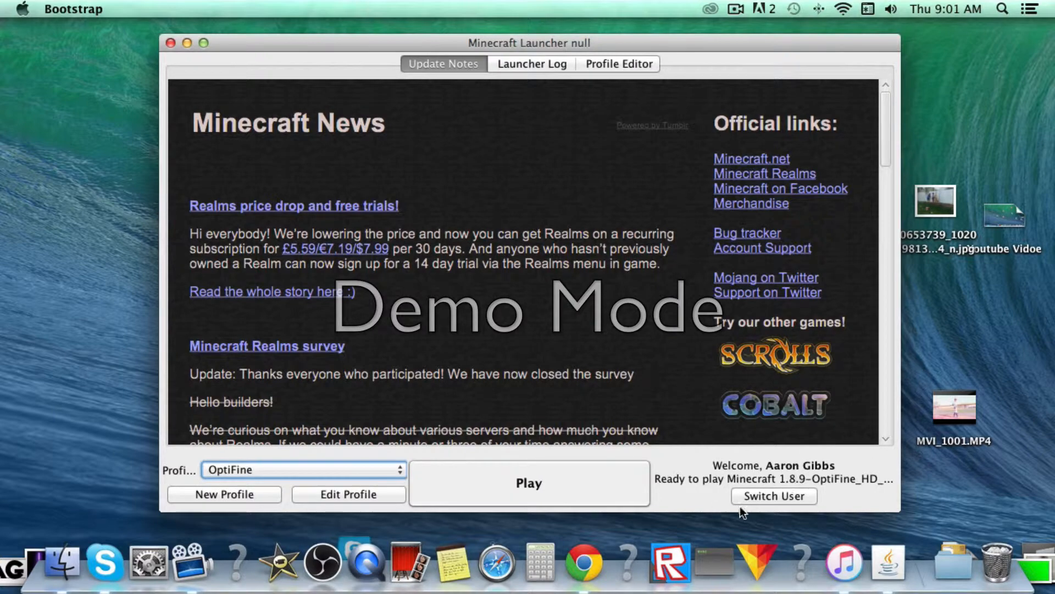
left_click(348, 494)
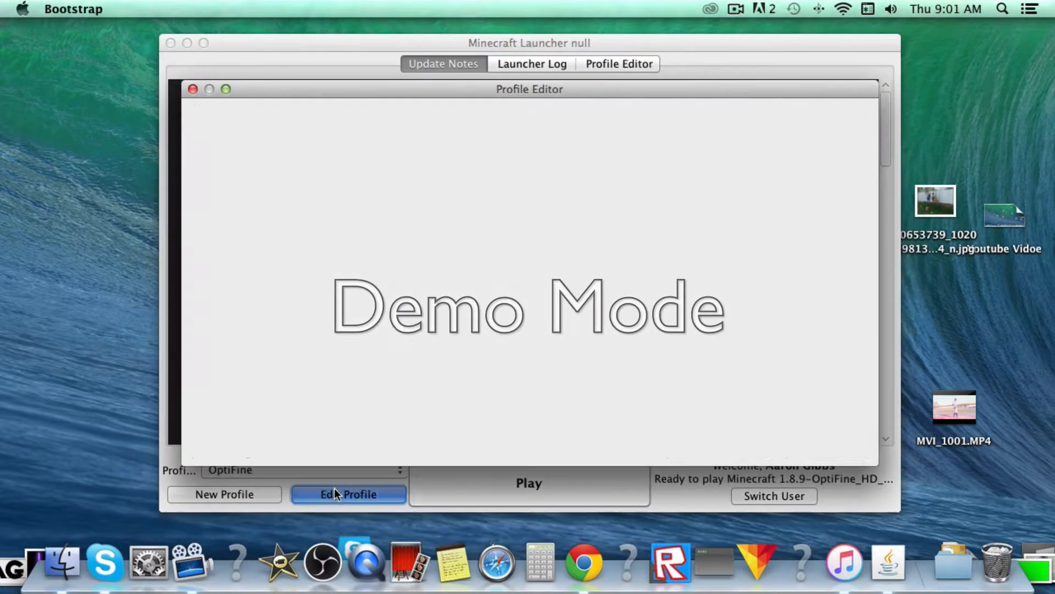
- Set the profile's version to release 1.8.9-OptiFine_HD_U_H3 and save the profile
left_click(348, 494)
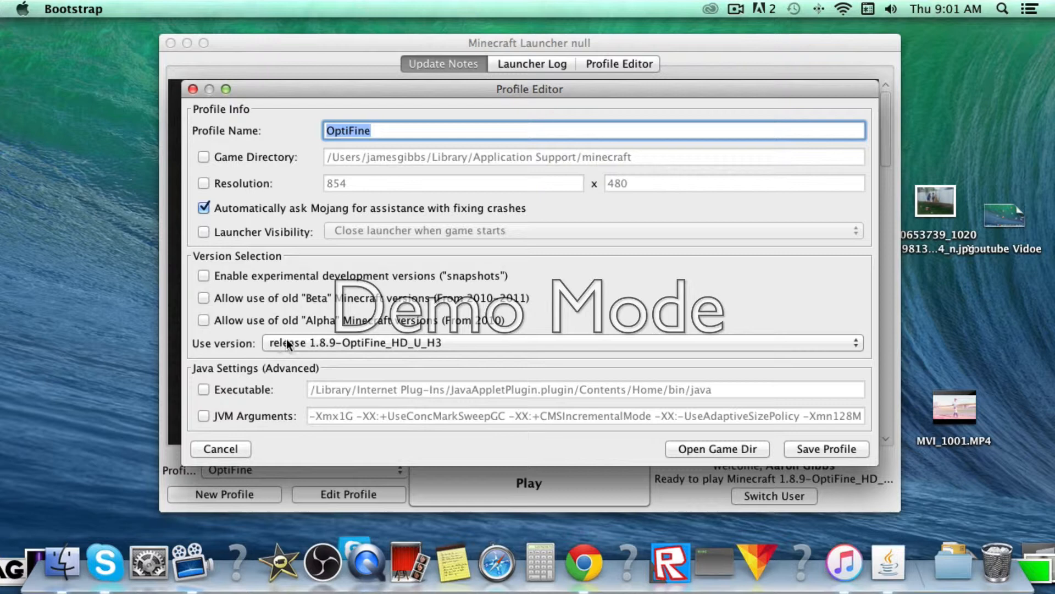
left_click(558, 342)
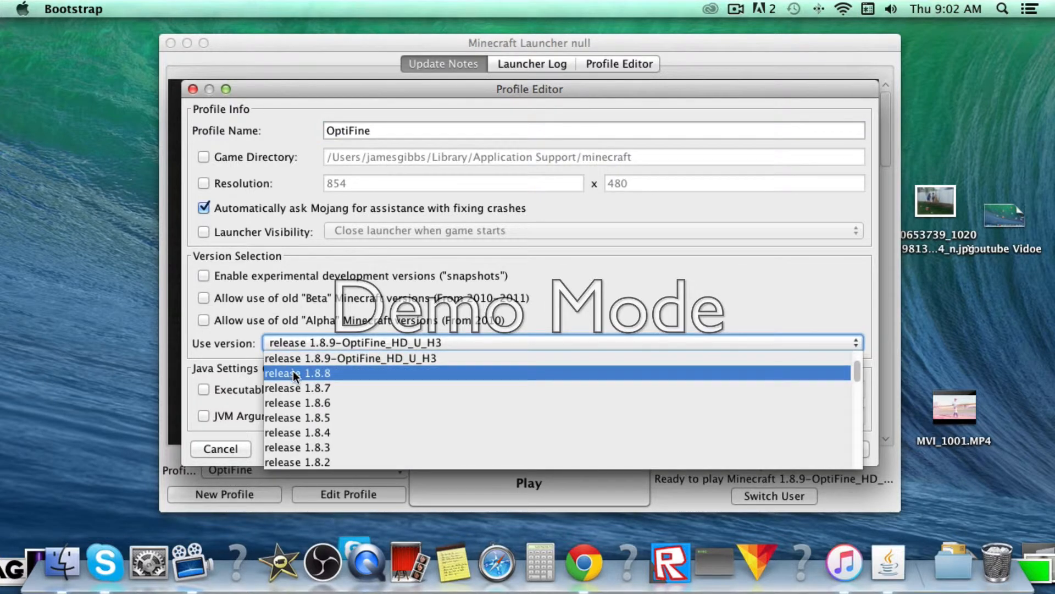
left_click(296, 373)
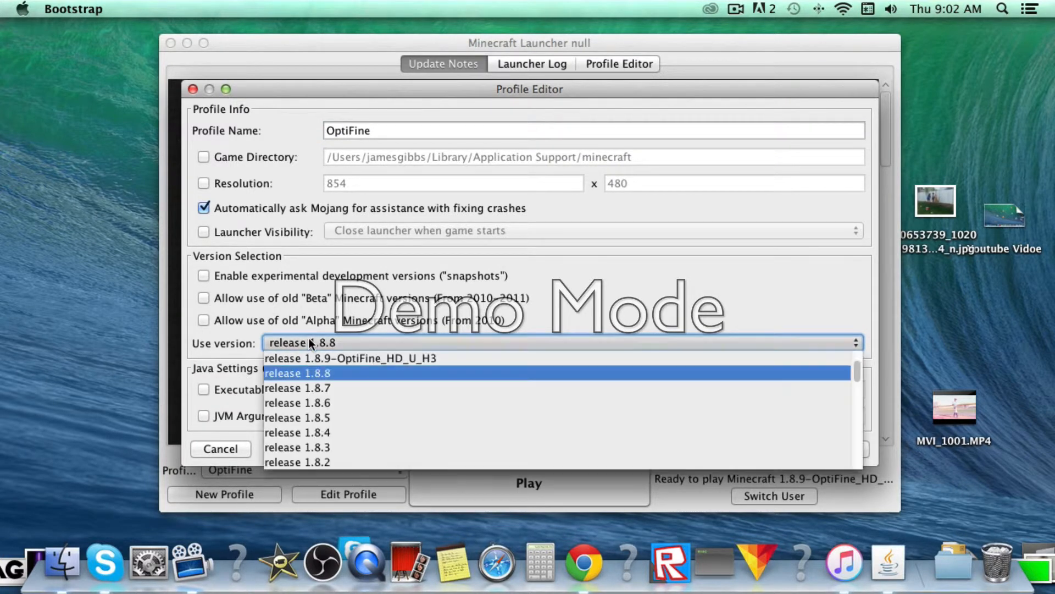
mouse_move(349, 358)
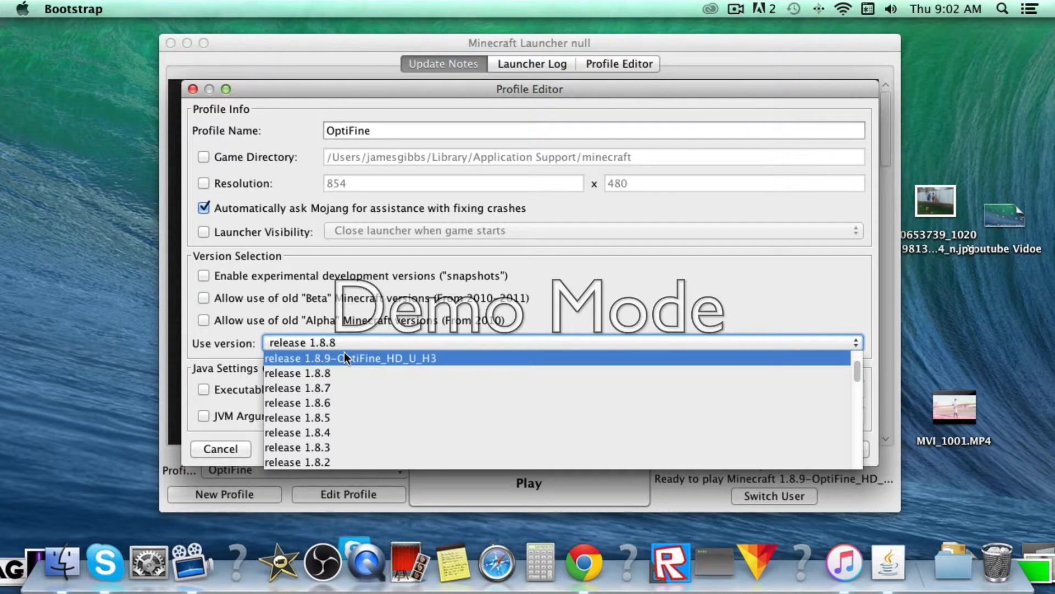
left_click(349, 357)
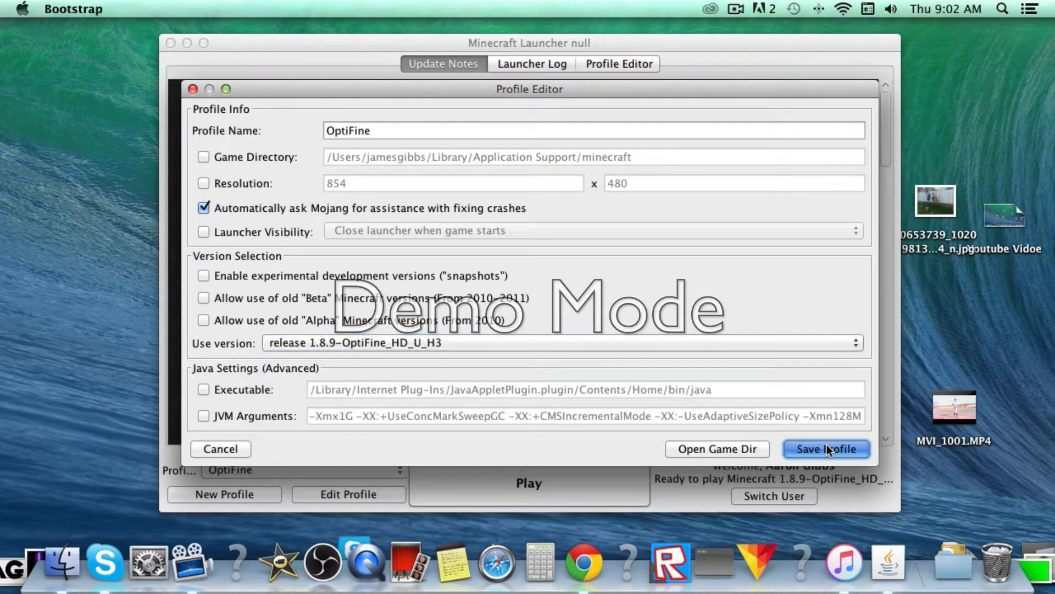
left_click(825, 449)
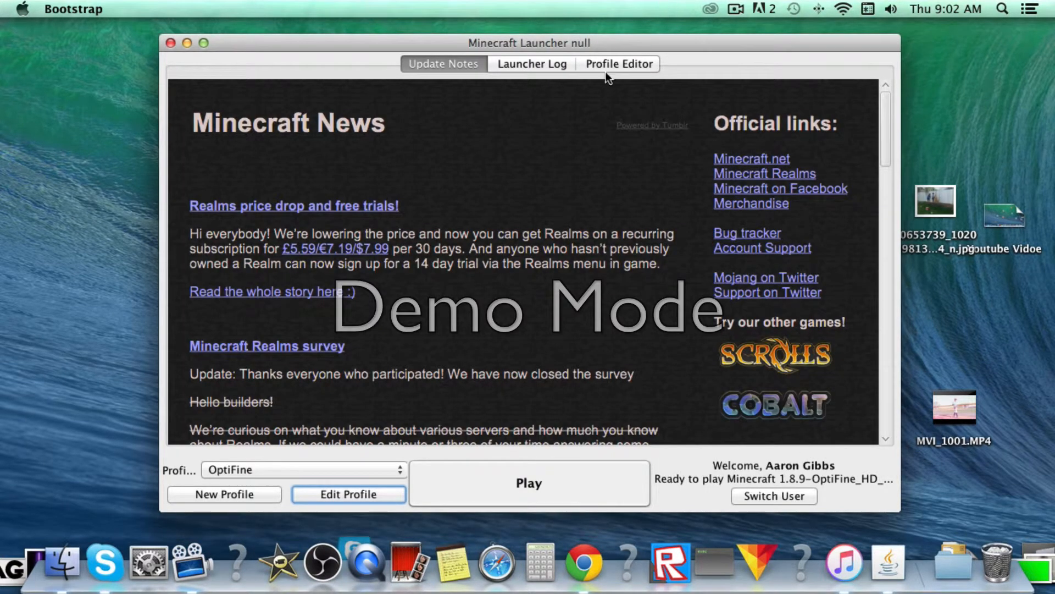
mouse_move(606, 174)
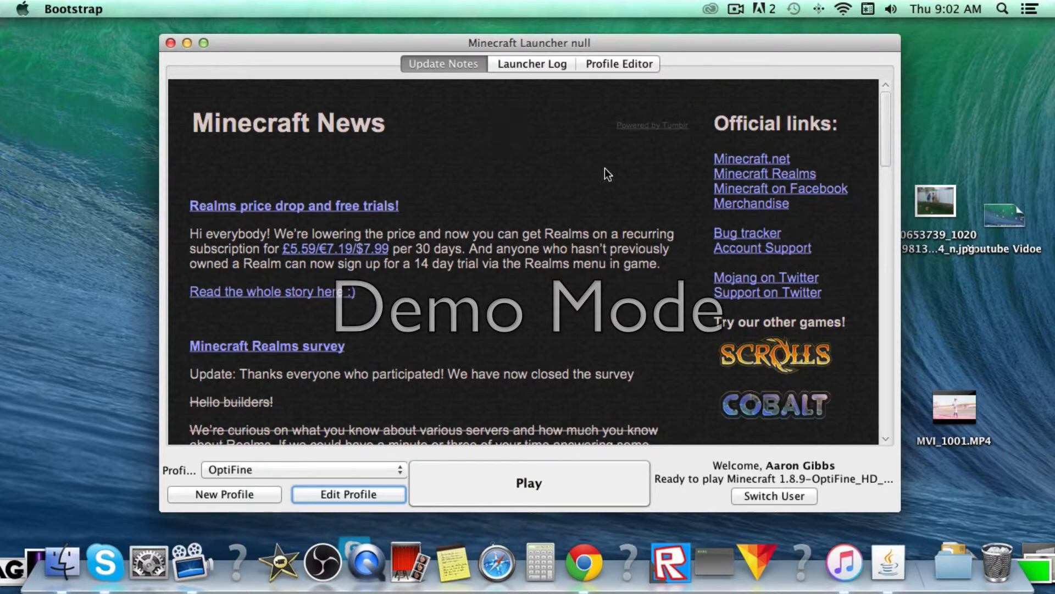
mouse_move(626, 45)
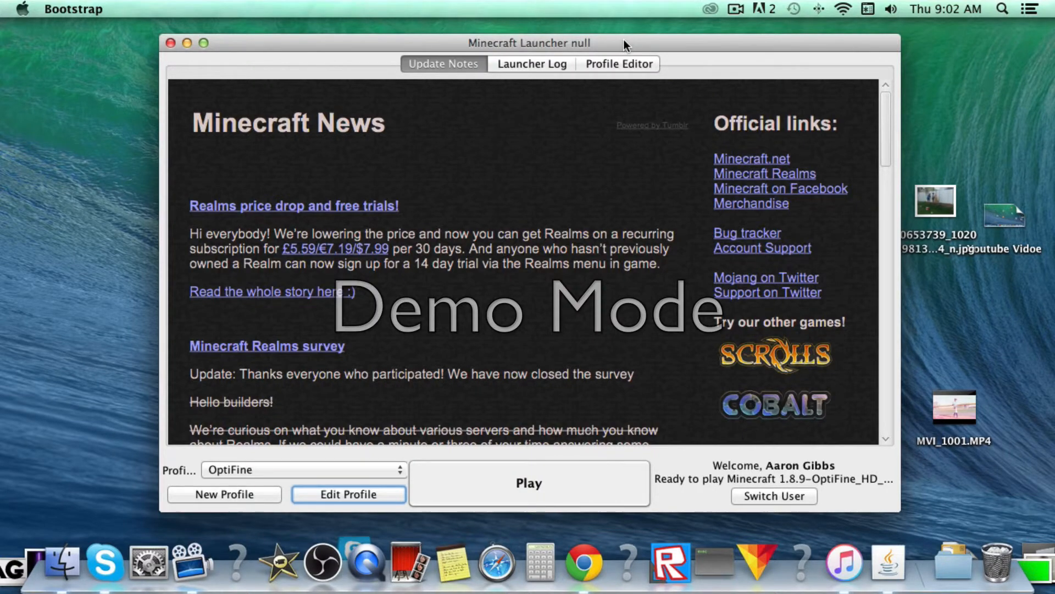